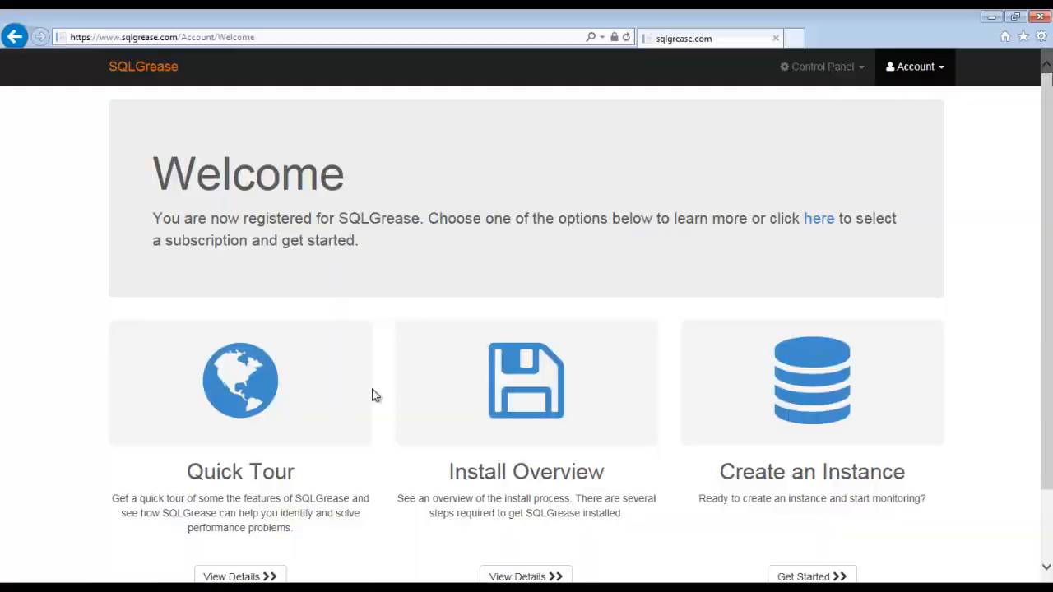
mouse_move(811, 380)
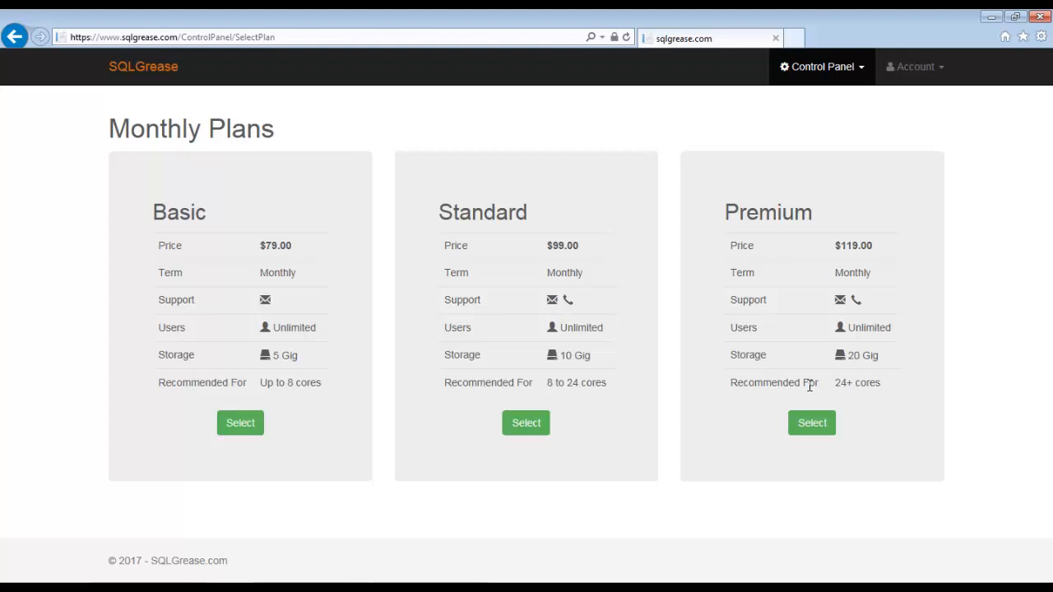
mouse_move(283, 408)
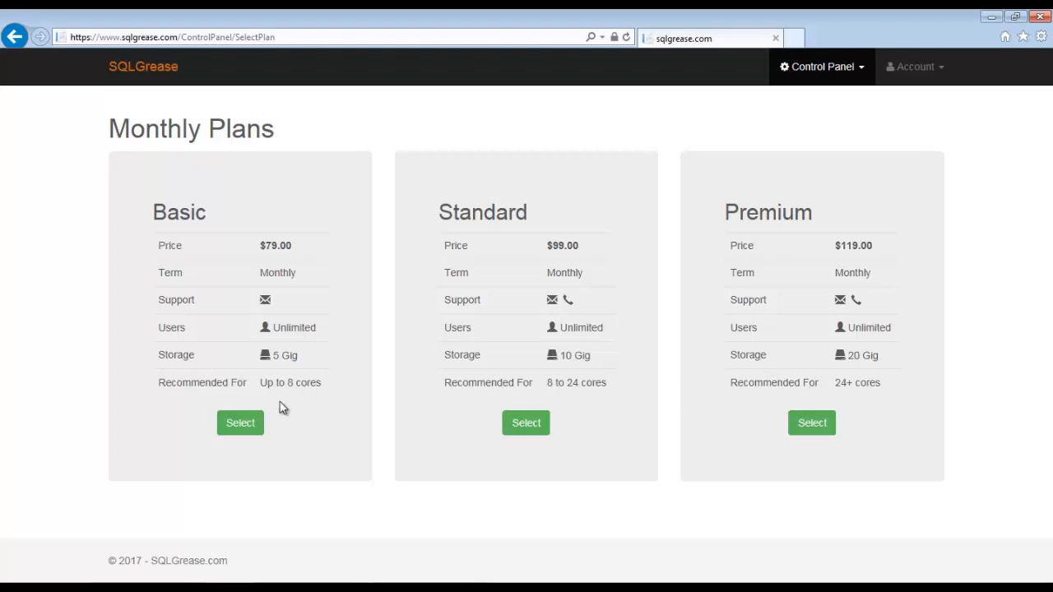
Choose the Basic plan and set the time zone to (UTC-05:00) Eastern Time (US & Canada).
click(240, 421)
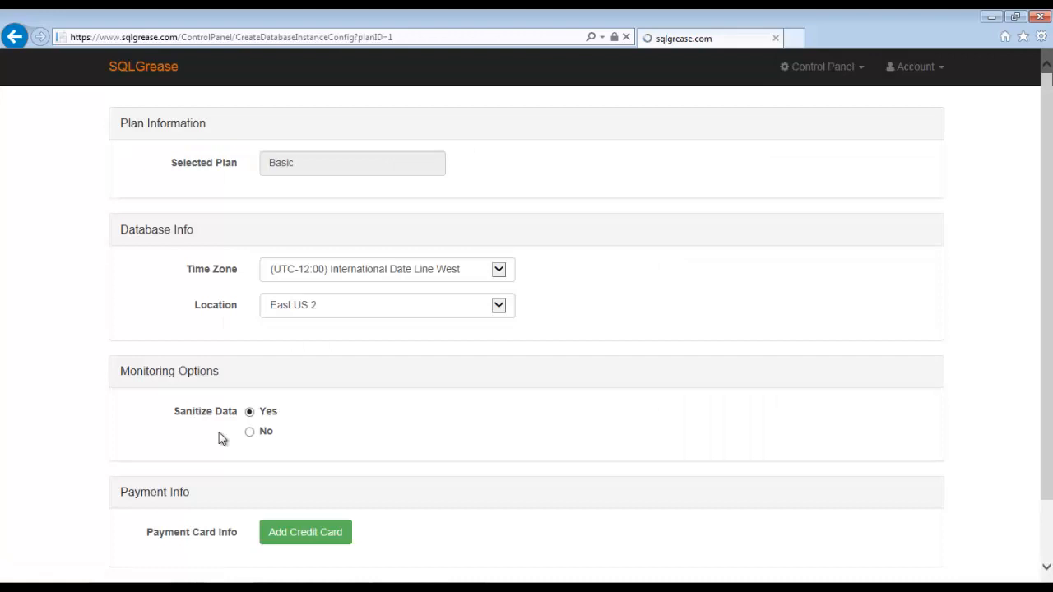
mouse_move(497, 280)
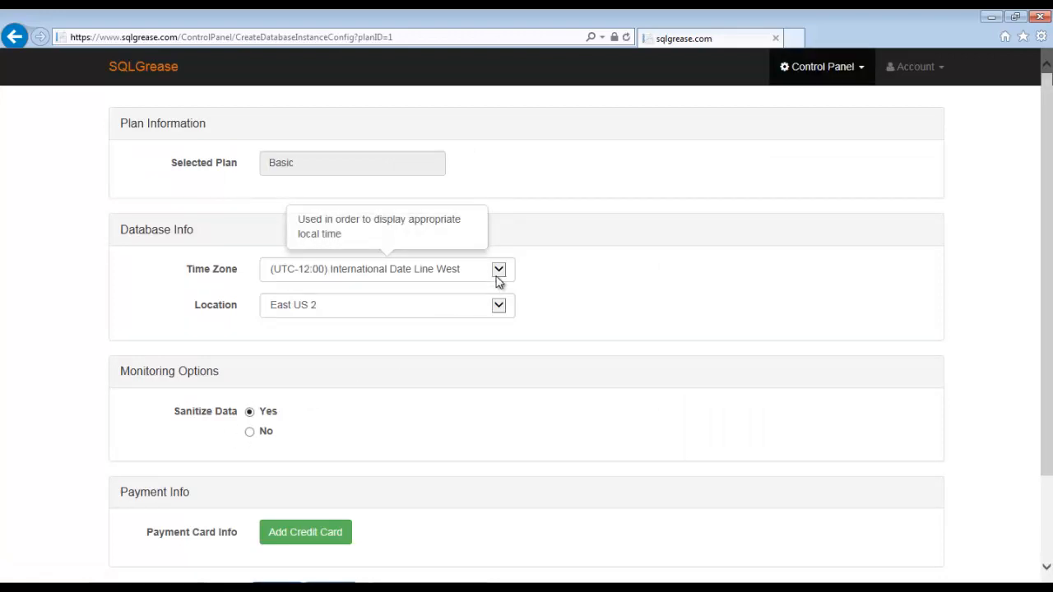
click(499, 270)
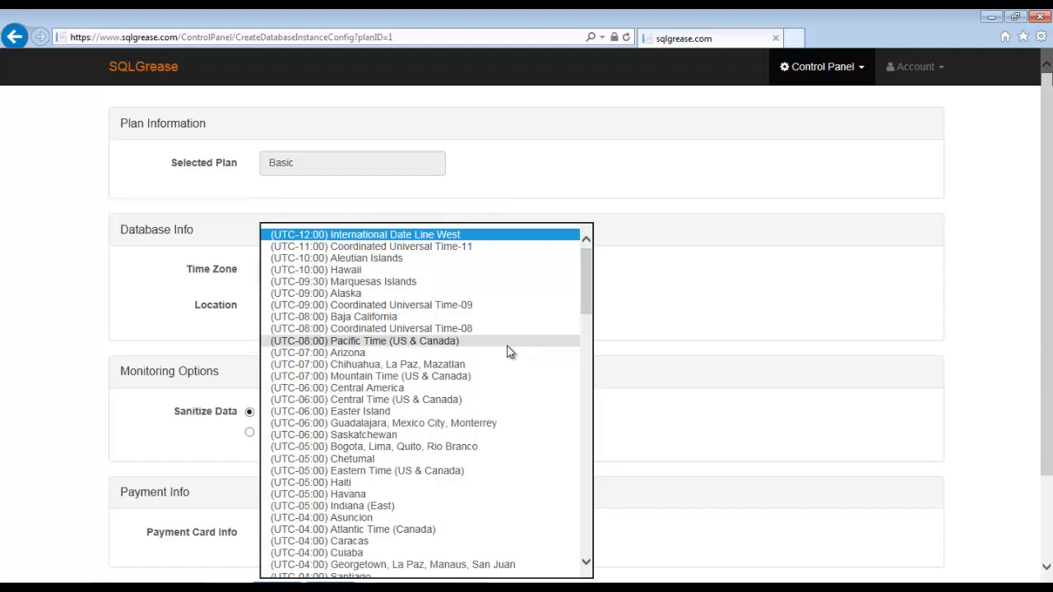
mouse_move(497, 411)
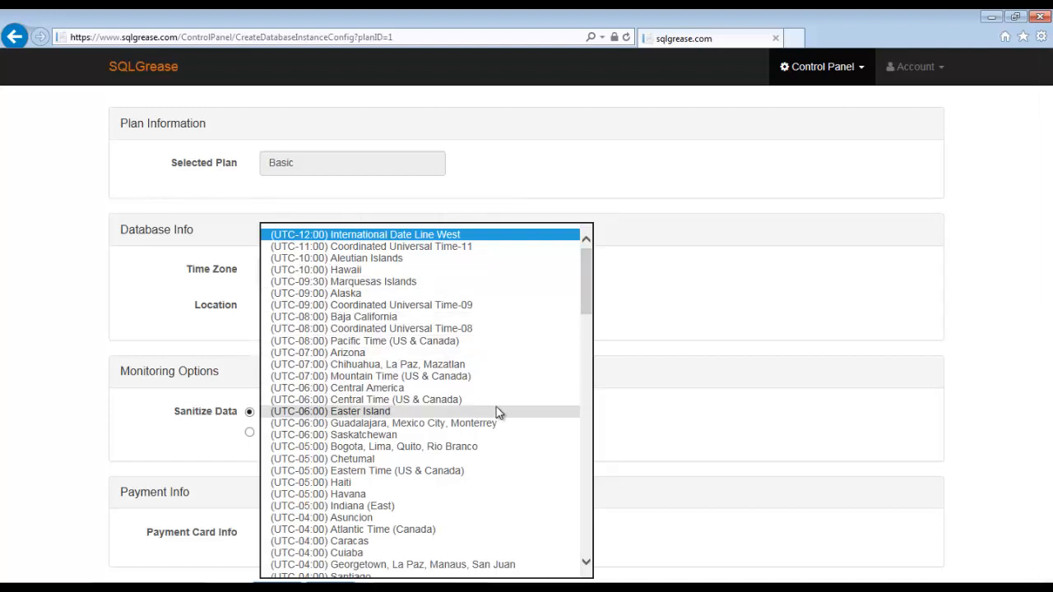
click(367, 470)
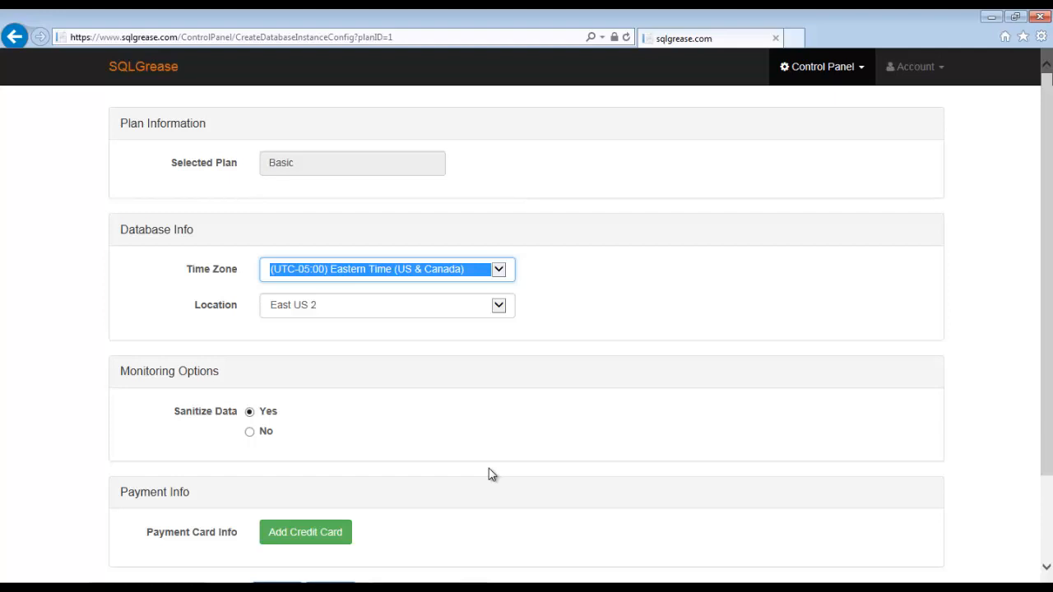
scroll(down, 3)
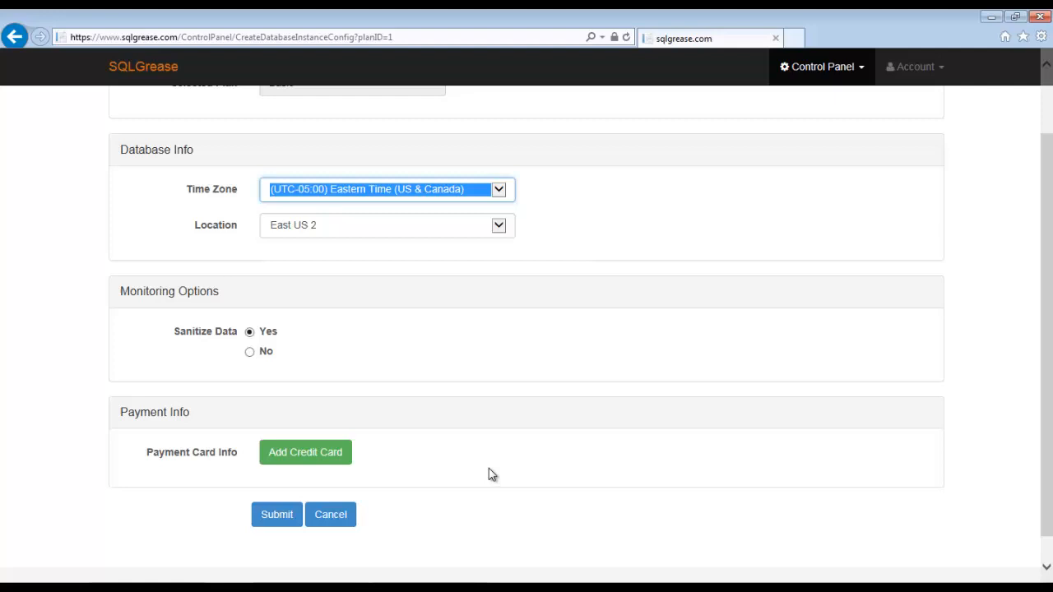
mouse_move(237, 359)
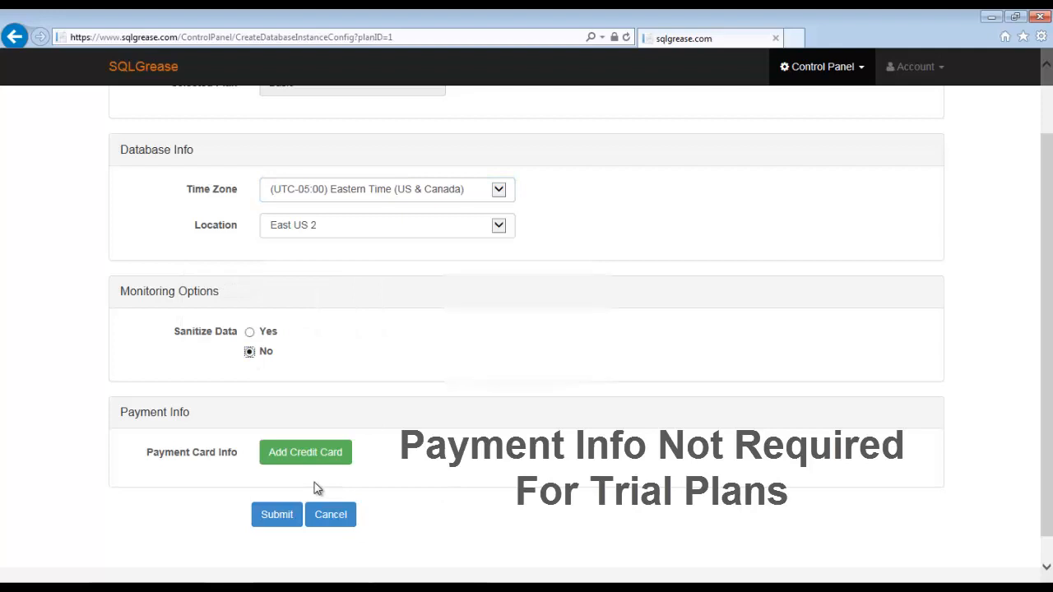
Add a Visa payment card via the Add Payment Card popup and submit its details.
click(306, 451)
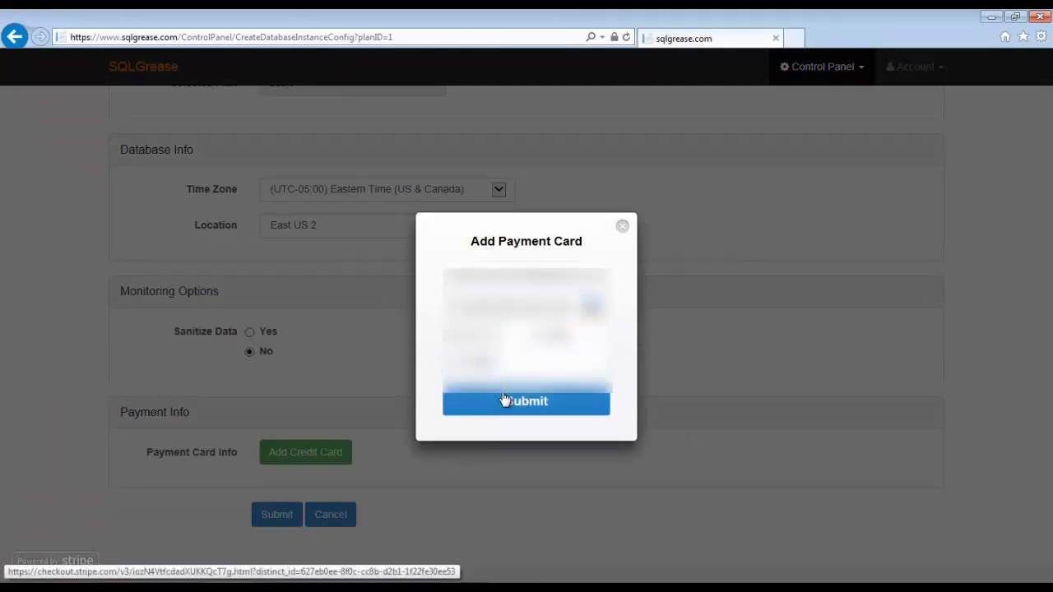
click(527, 401)
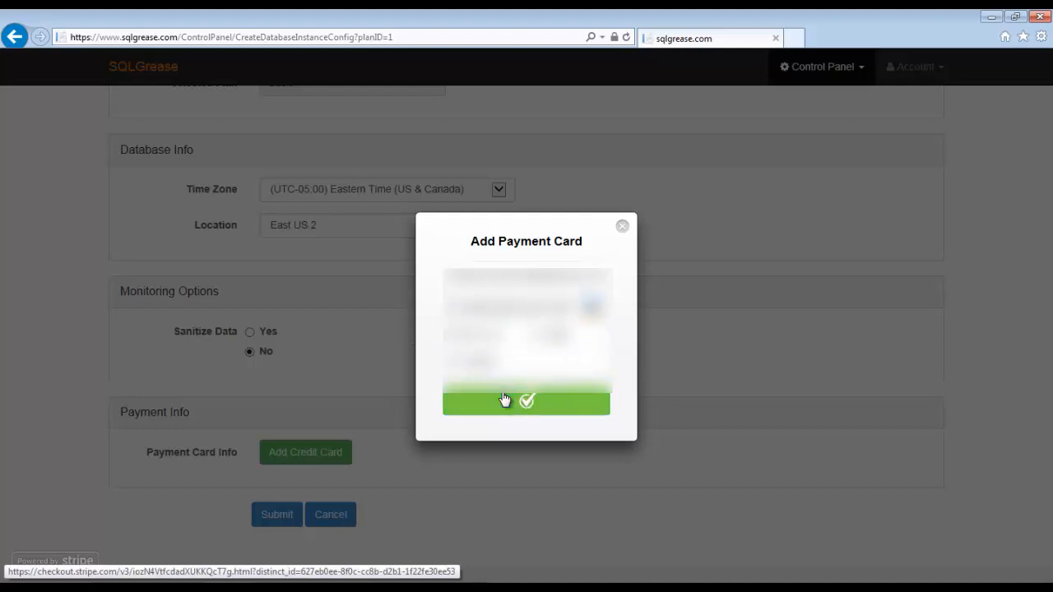
click(526, 401)
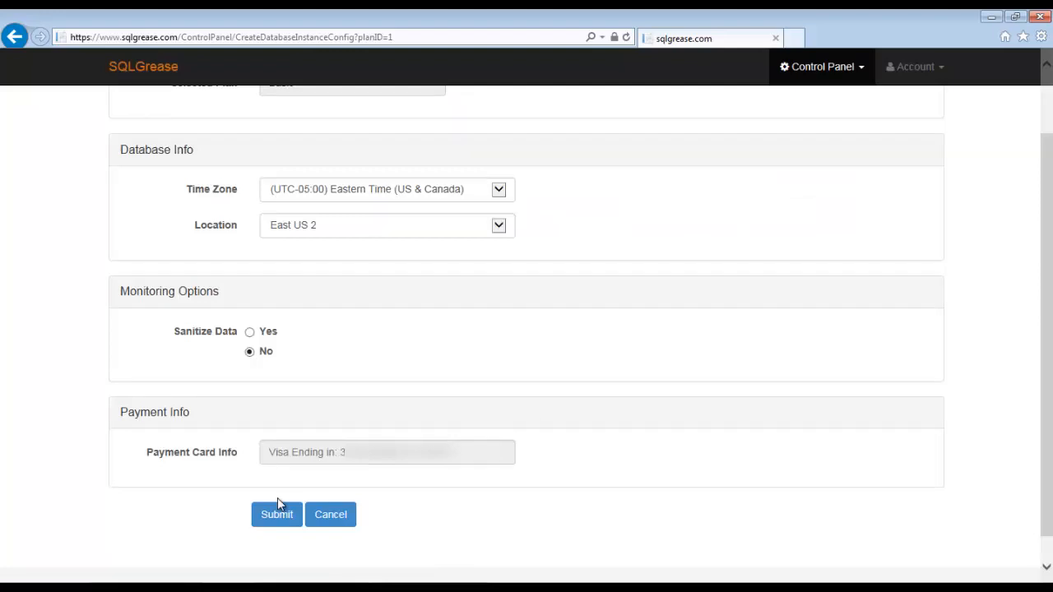
click(277, 513)
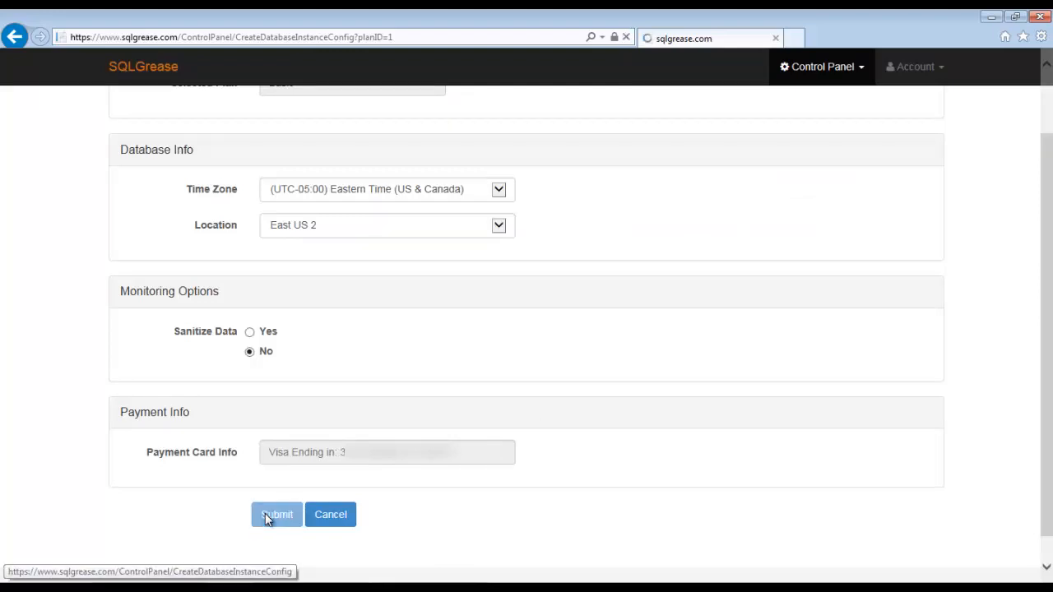
Submit the instance configuration so the Install Status page with agent instructions appears.
click(276, 513)
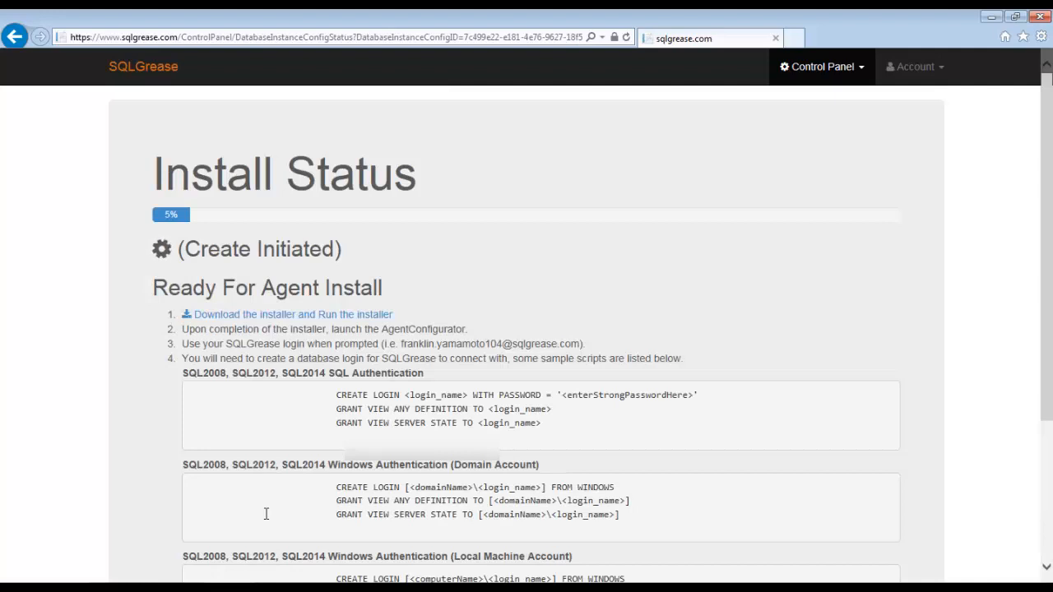
mouse_move(721, 385)
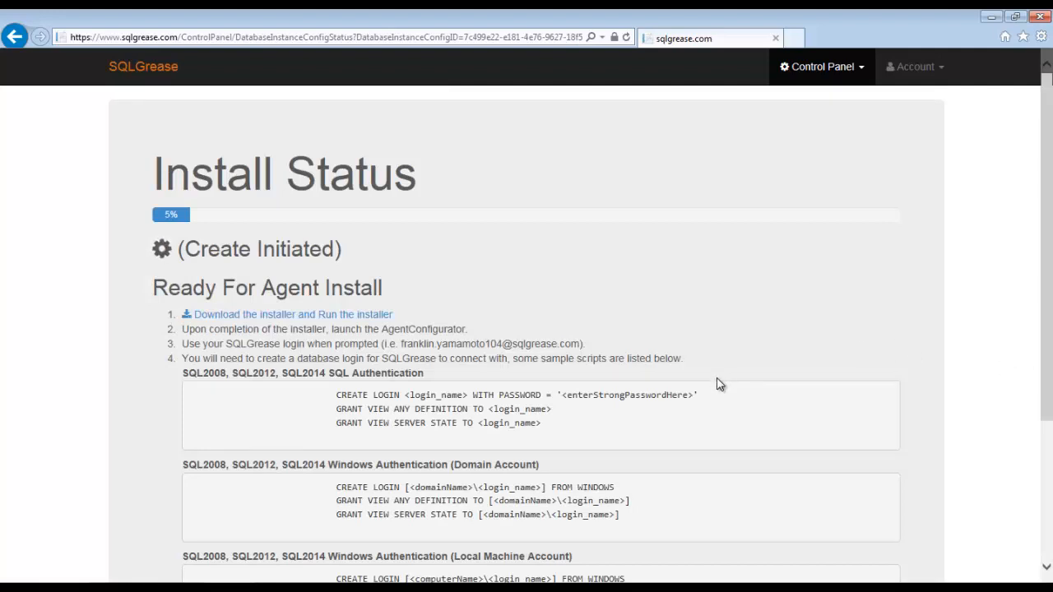
mouse_move(247, 239)
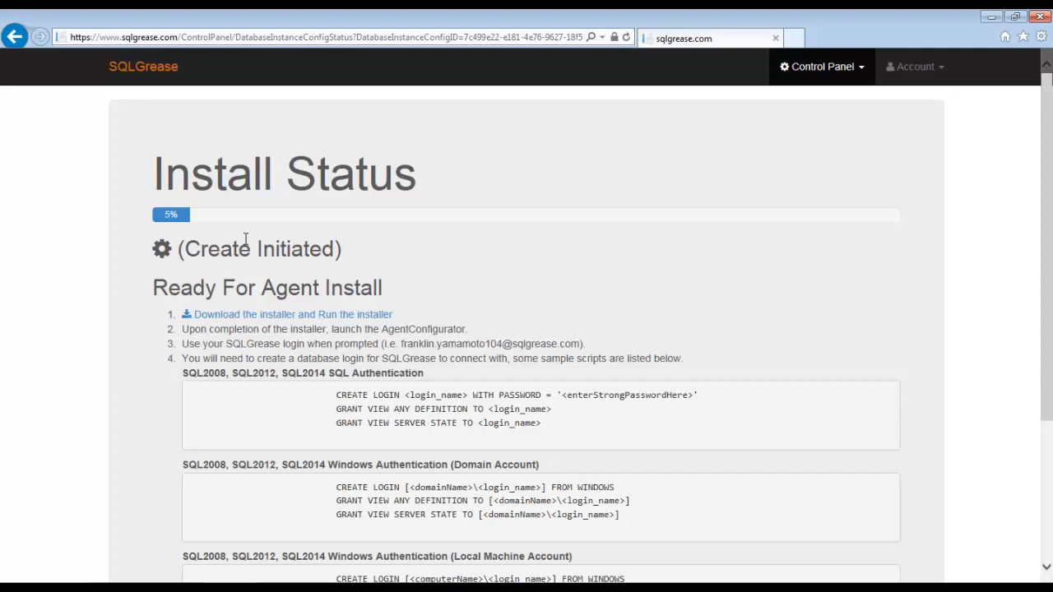
mouse_move(283, 314)
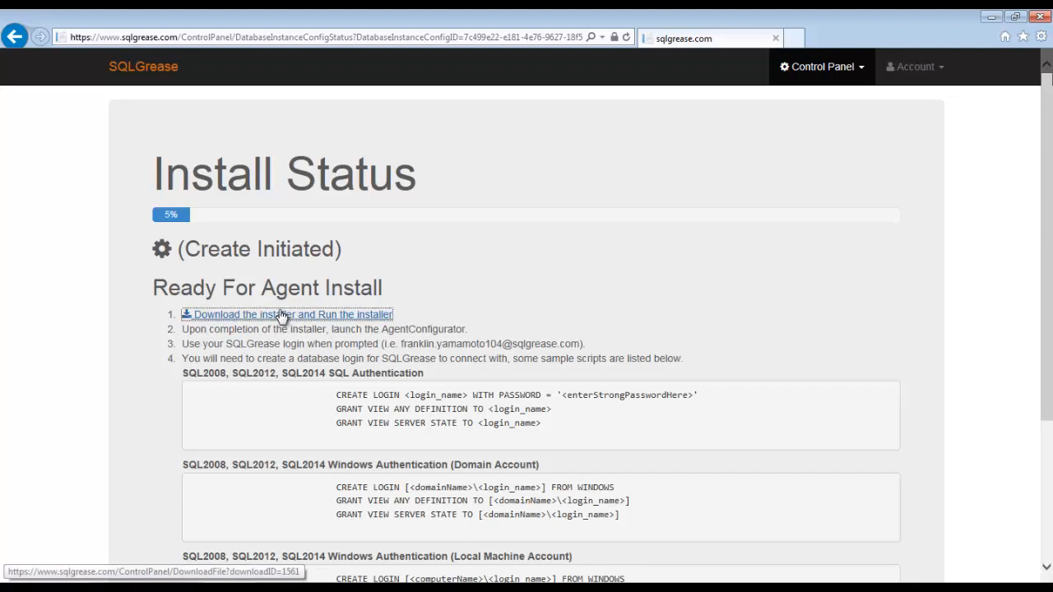
Download and run the agent installer, accept the license, install, and launch the configurator.
click(286, 314)
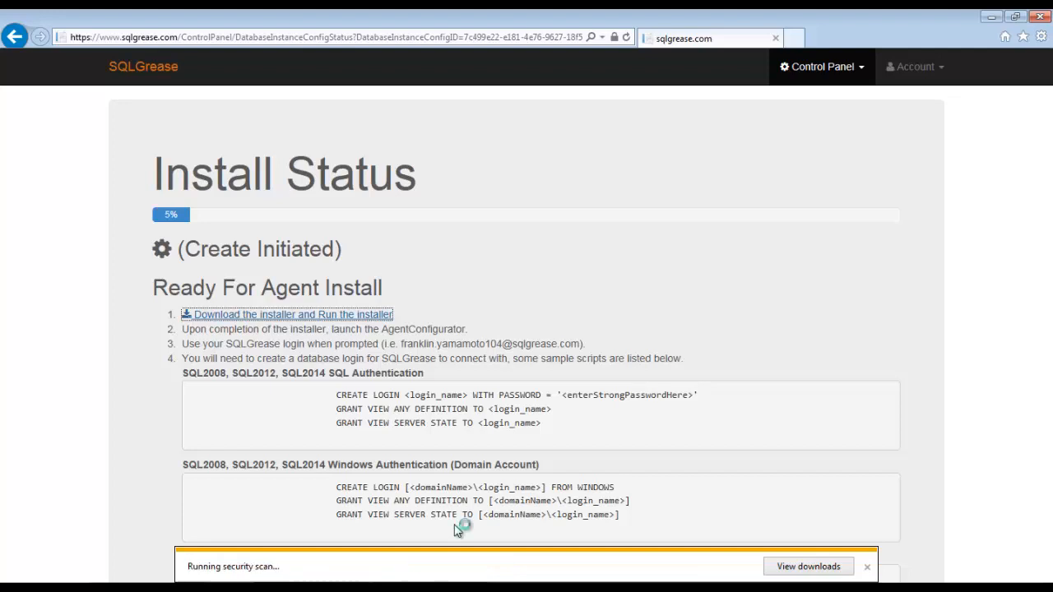
click(286, 315)
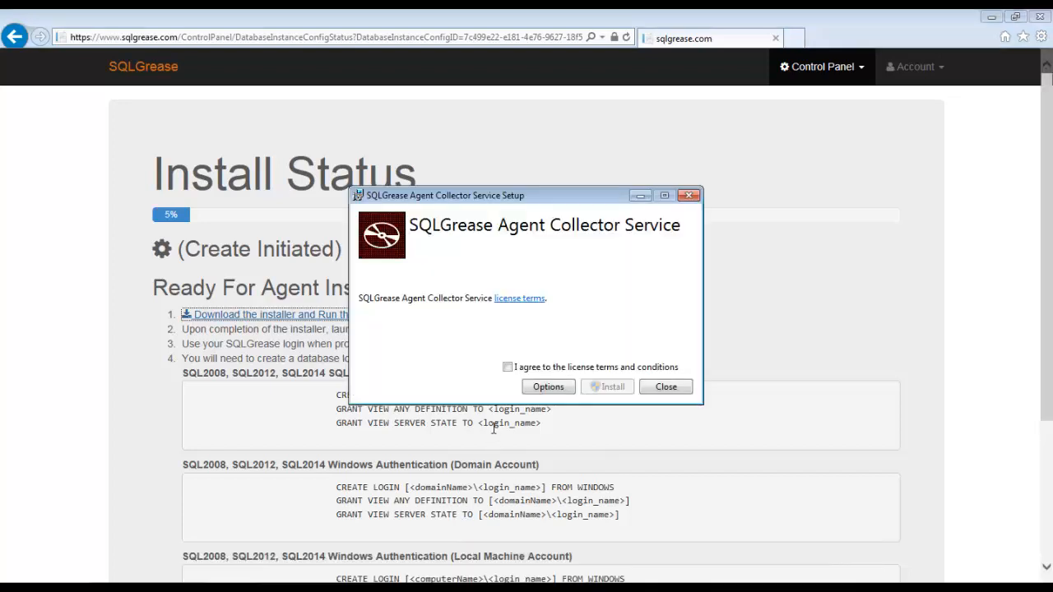
click(506, 367)
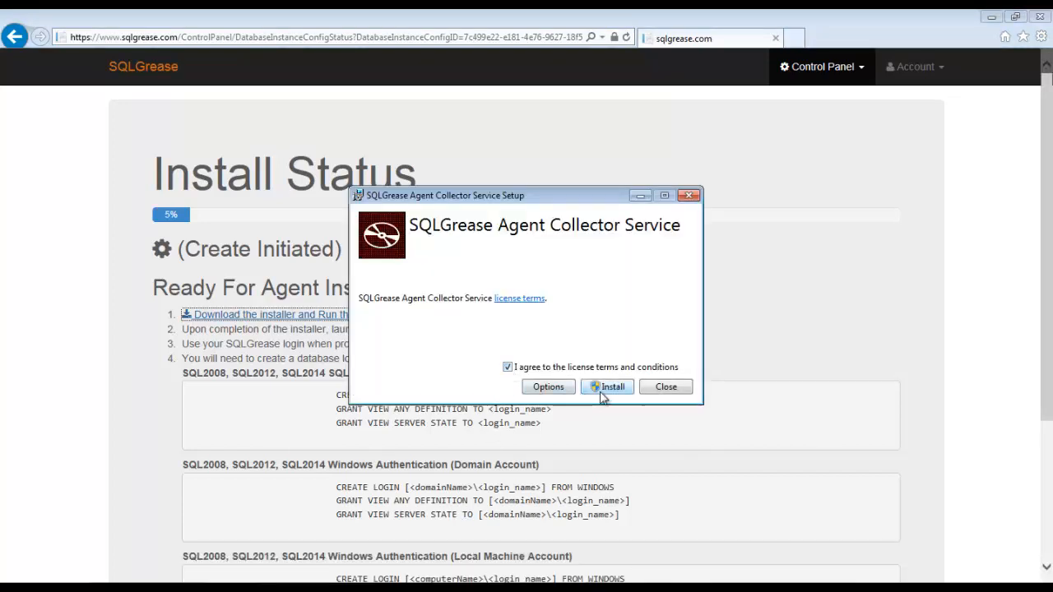
click(607, 386)
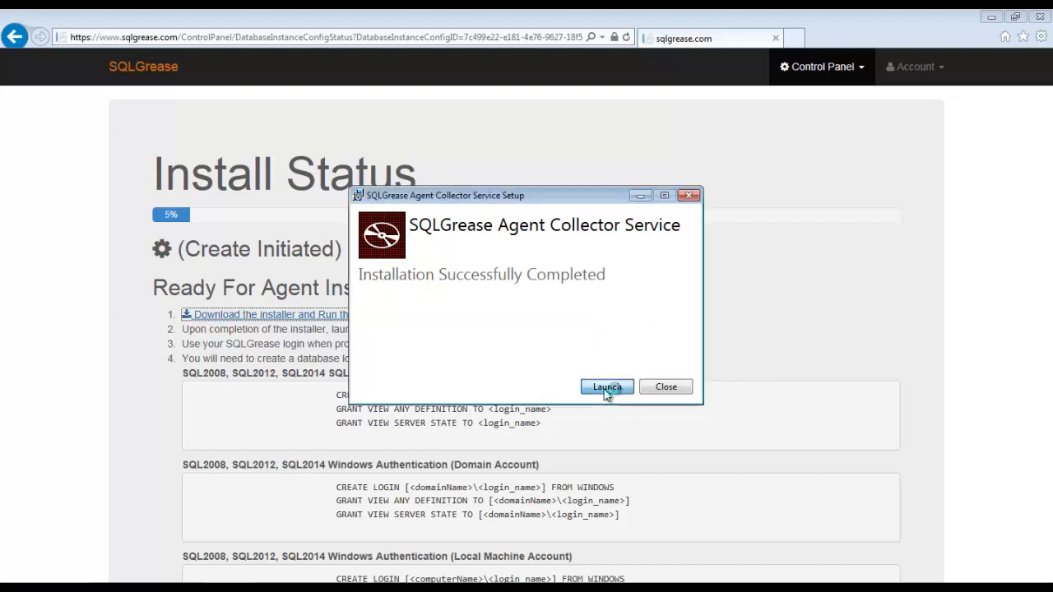
click(605, 386)
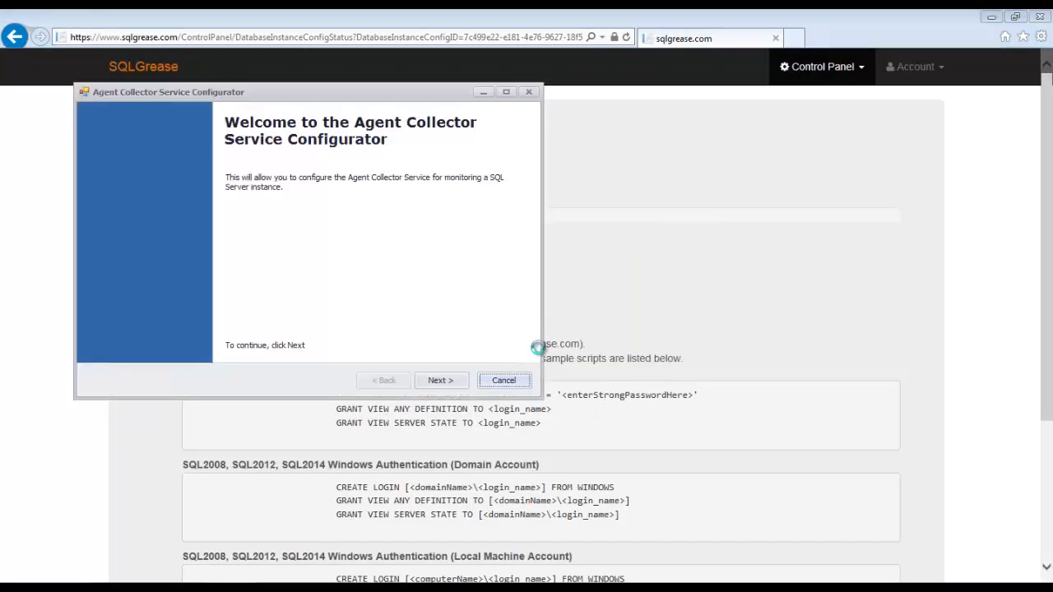
Sign in to the configurator with the SQLGrease username and password and continue.
click(441, 380)
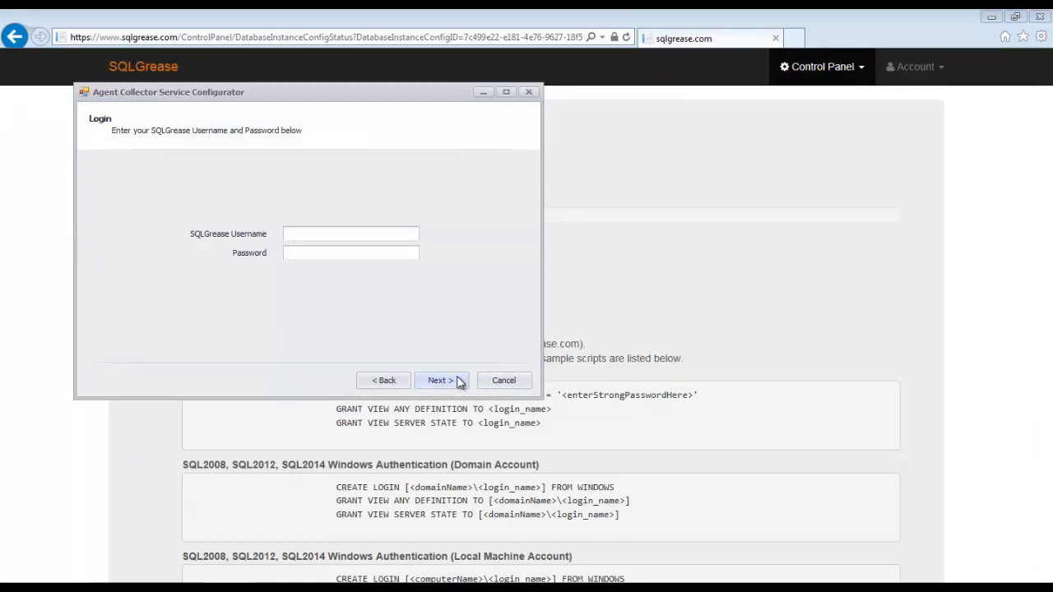
click(351, 233)
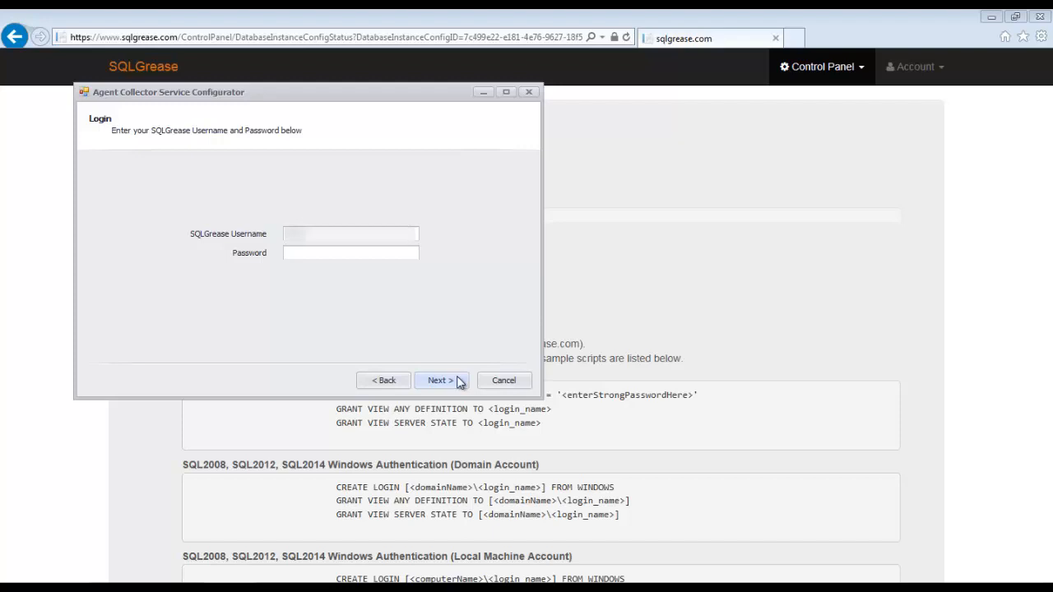
text(password)
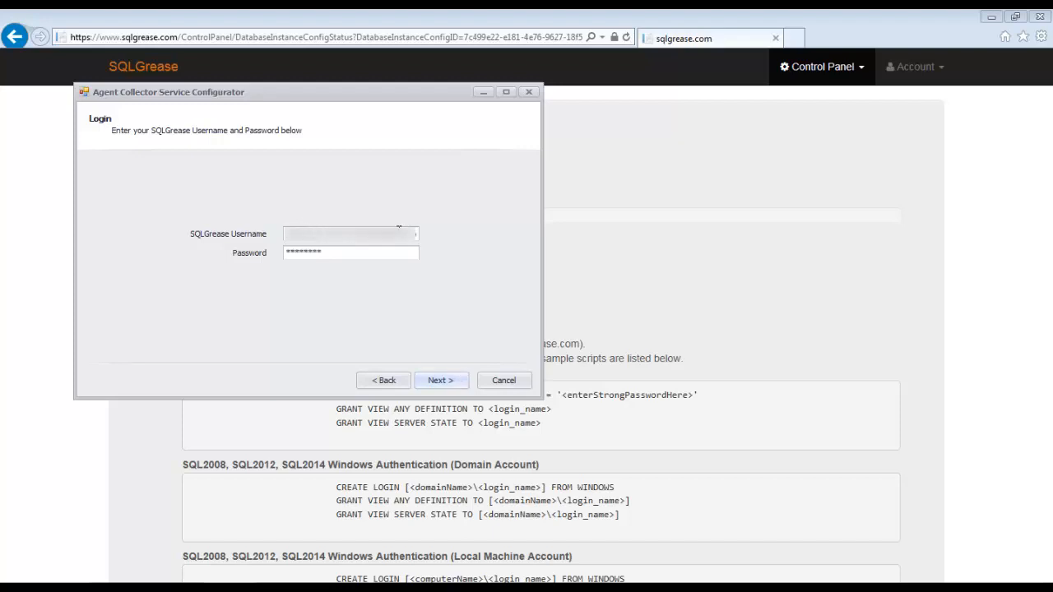
click(440, 380)
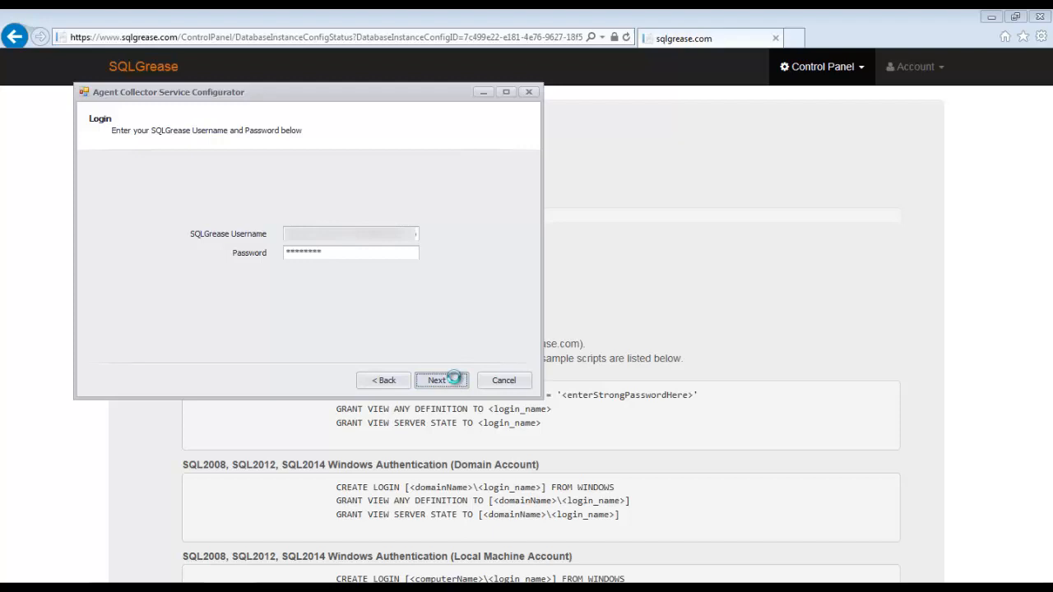
click(441, 379)
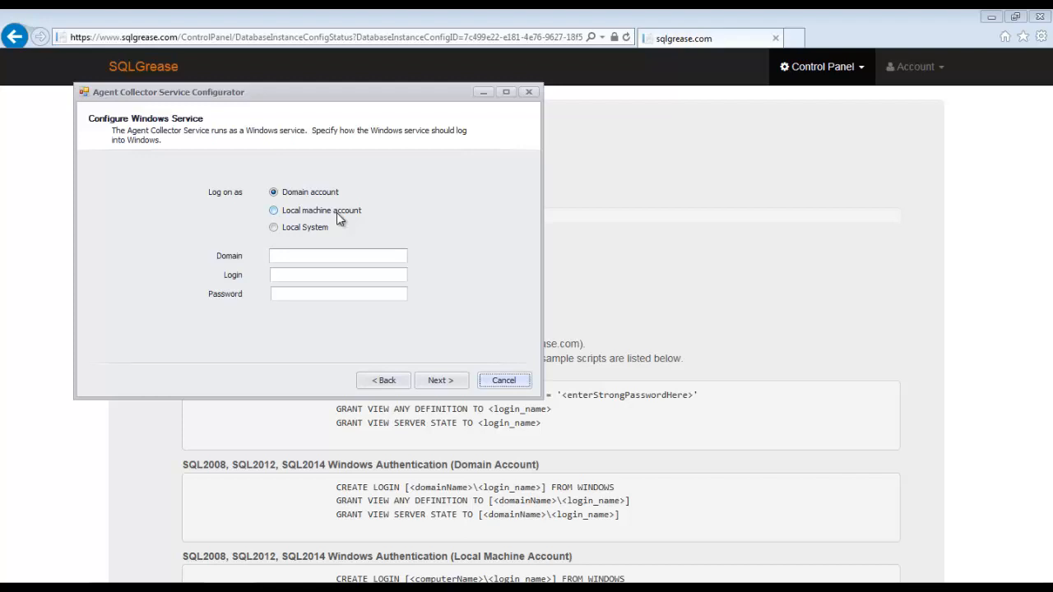
Keep the Basic plan config and set the database server name to 192.168.0.5.
click(274, 227)
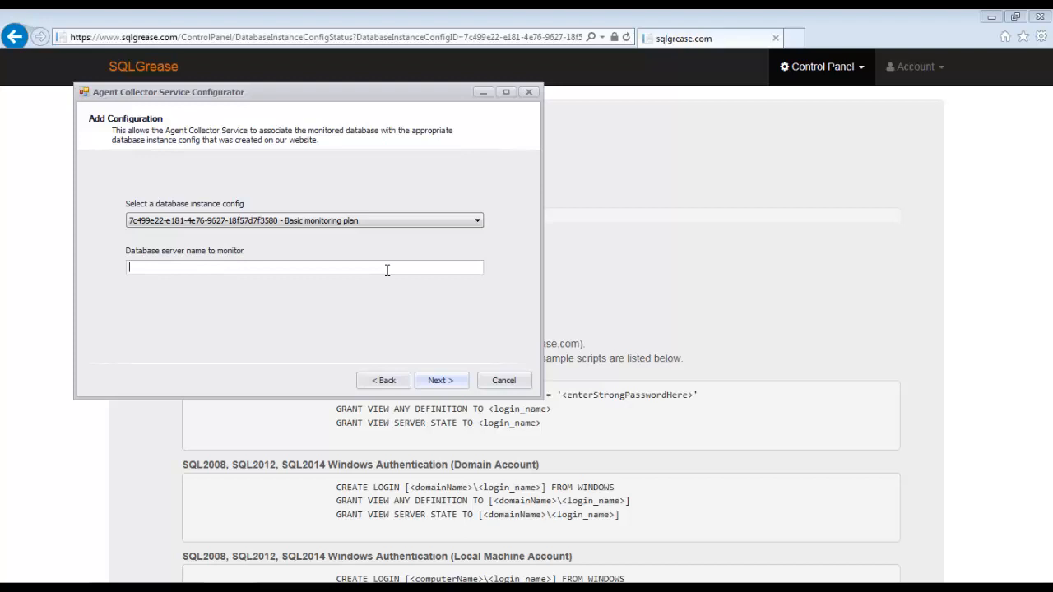
text(192.1)
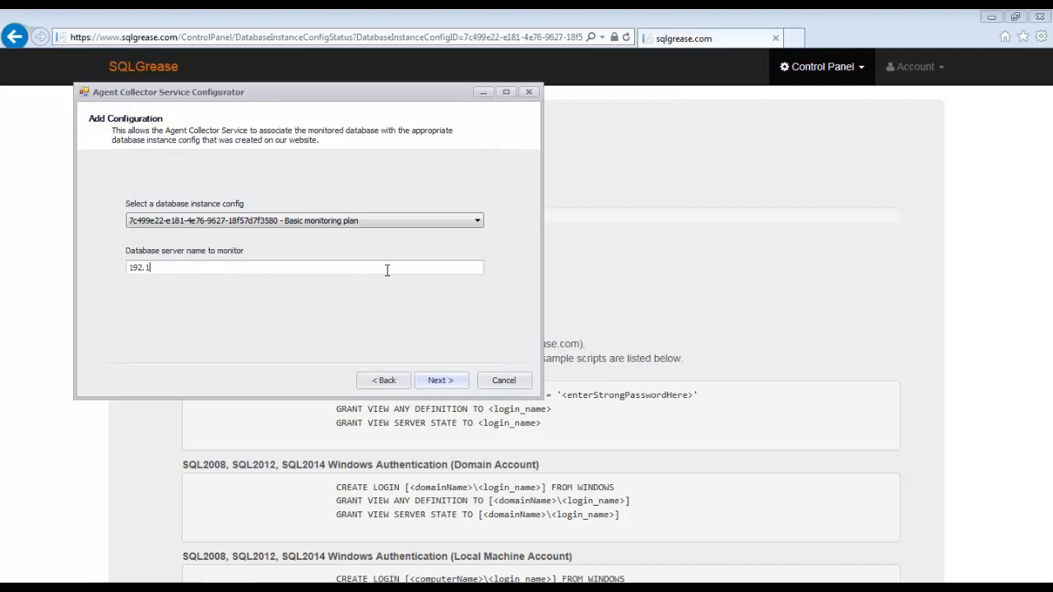
text(68.0.5)
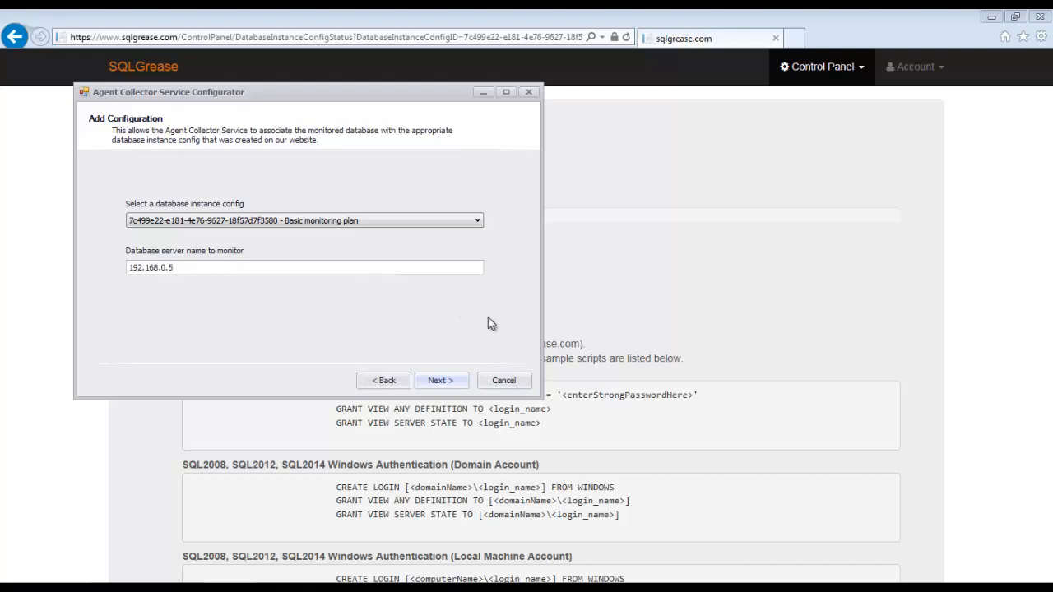
click(441, 380)
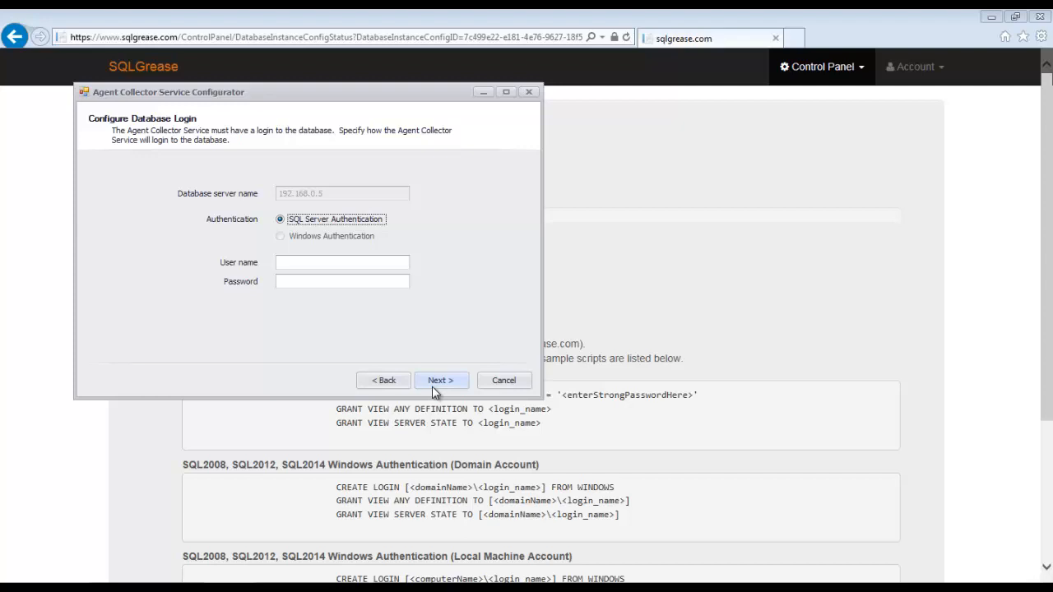
Enter SQL Server login sqlgrease with its password and finish without OS Perfmon collection.
text(sqlgrease)
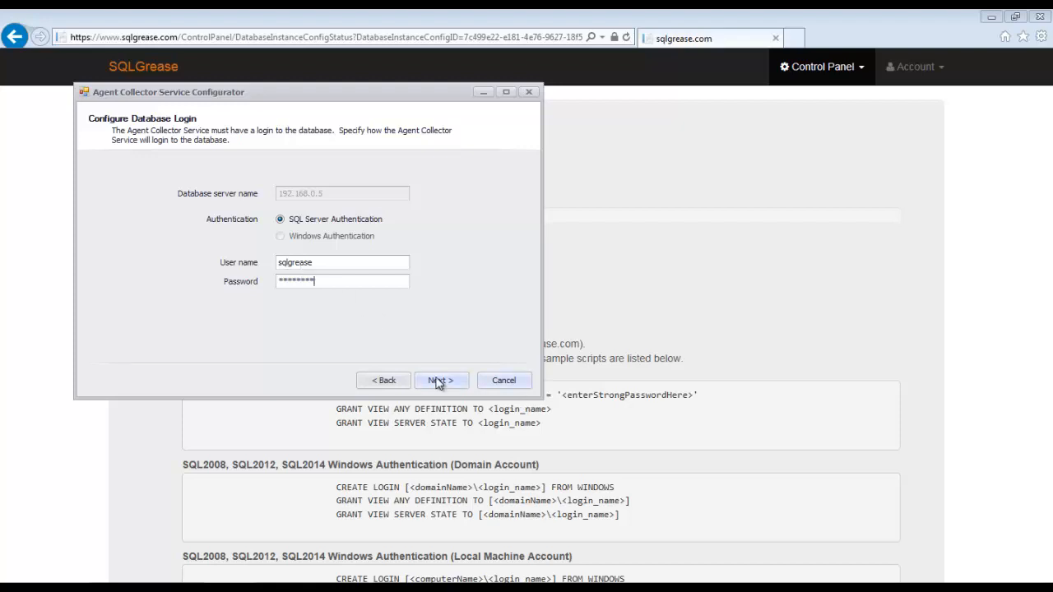
click(440, 380)
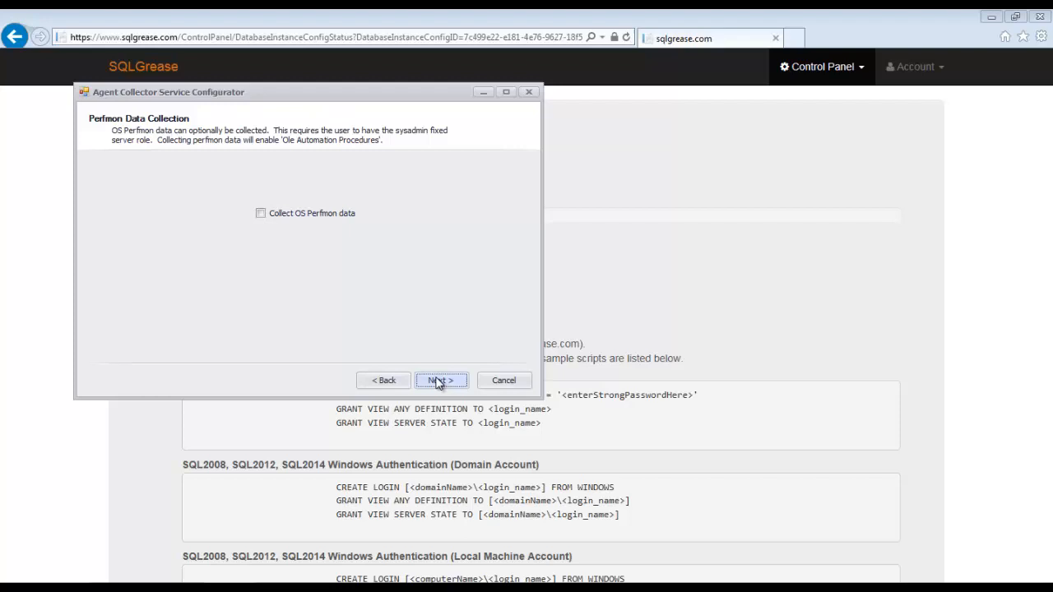
click(441, 379)
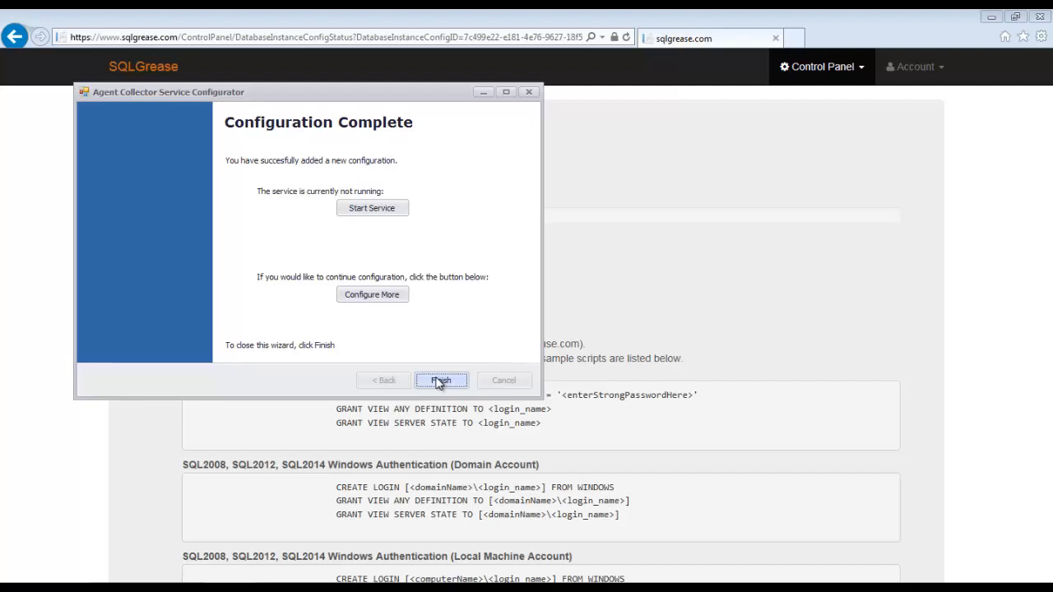
Start the collector service, confirm the message, and finish the wizard.
click(372, 207)
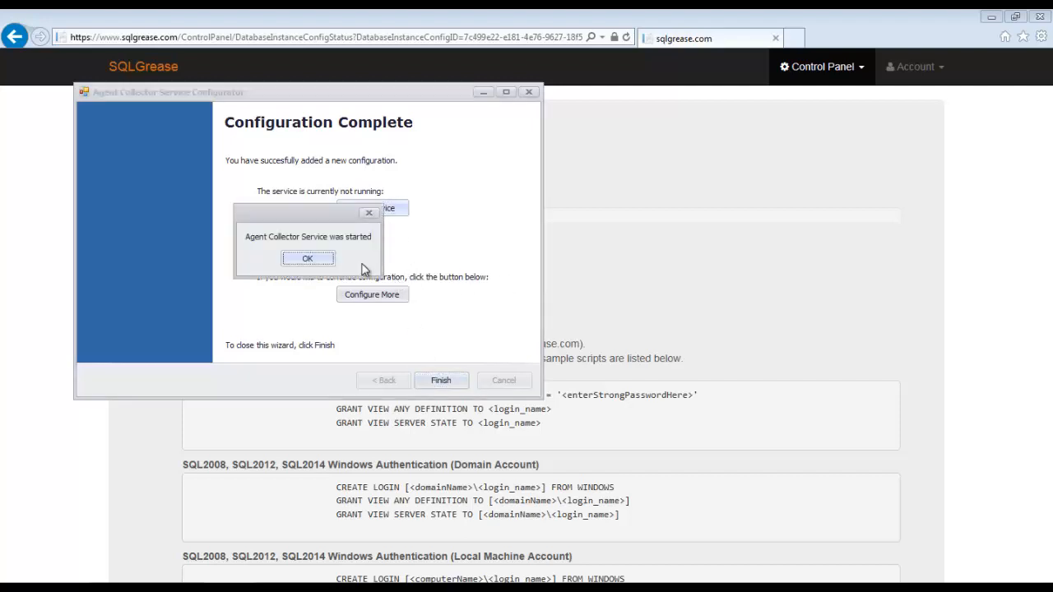
click(308, 258)
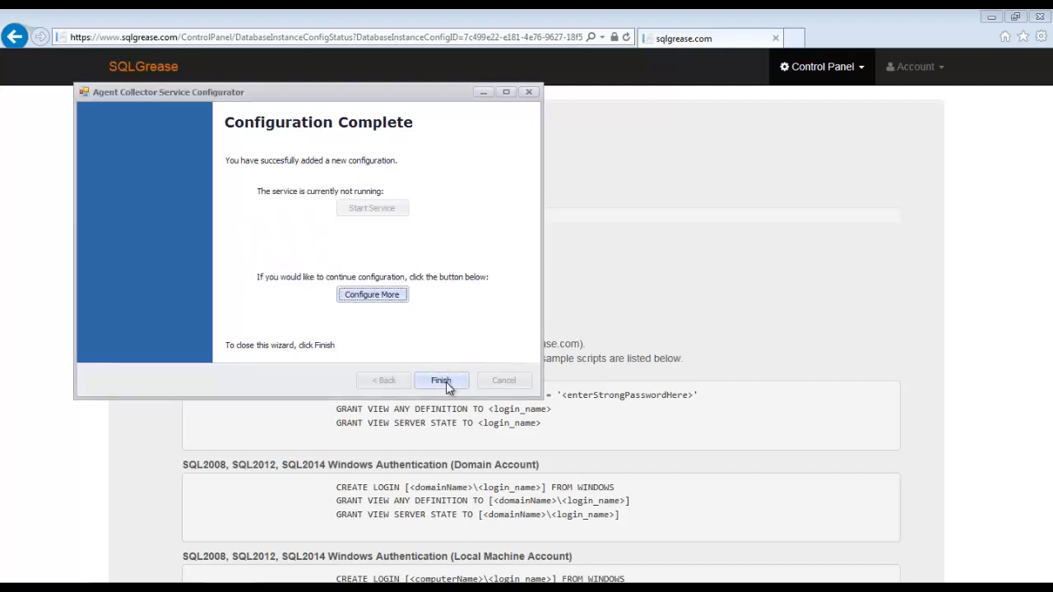
click(441, 380)
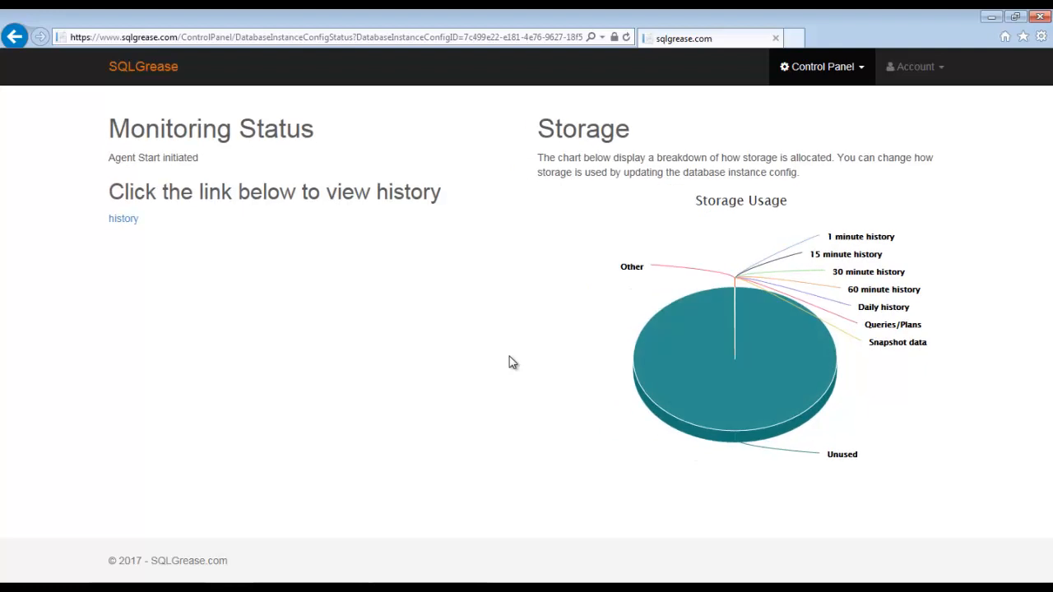
Show the last hour of query history for server 192.168.0.5 in the elapsed time chart.
click(123, 217)
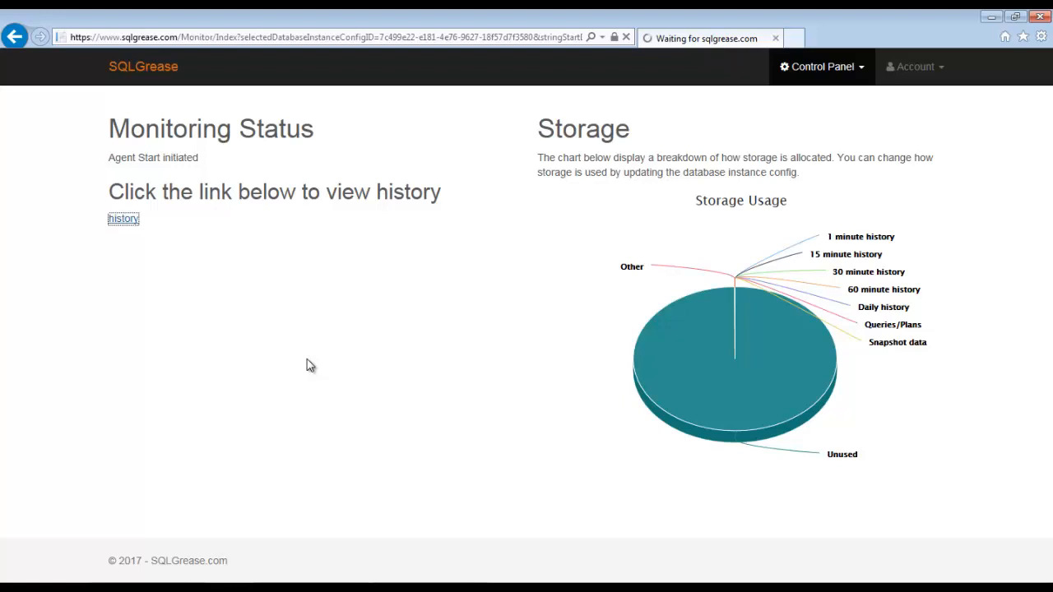
click(124, 217)
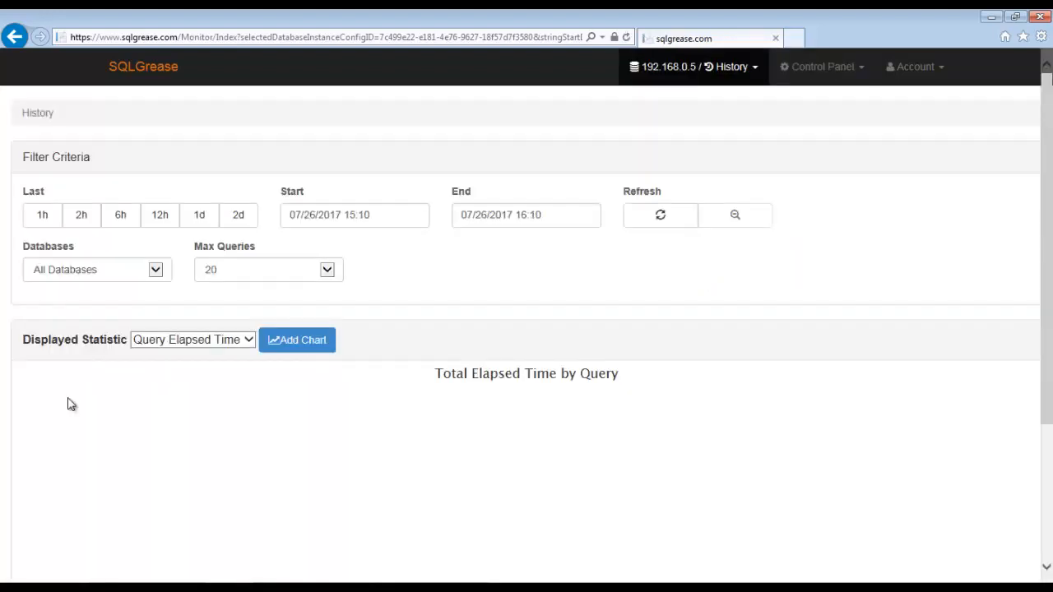
mouse_move(60, 355)
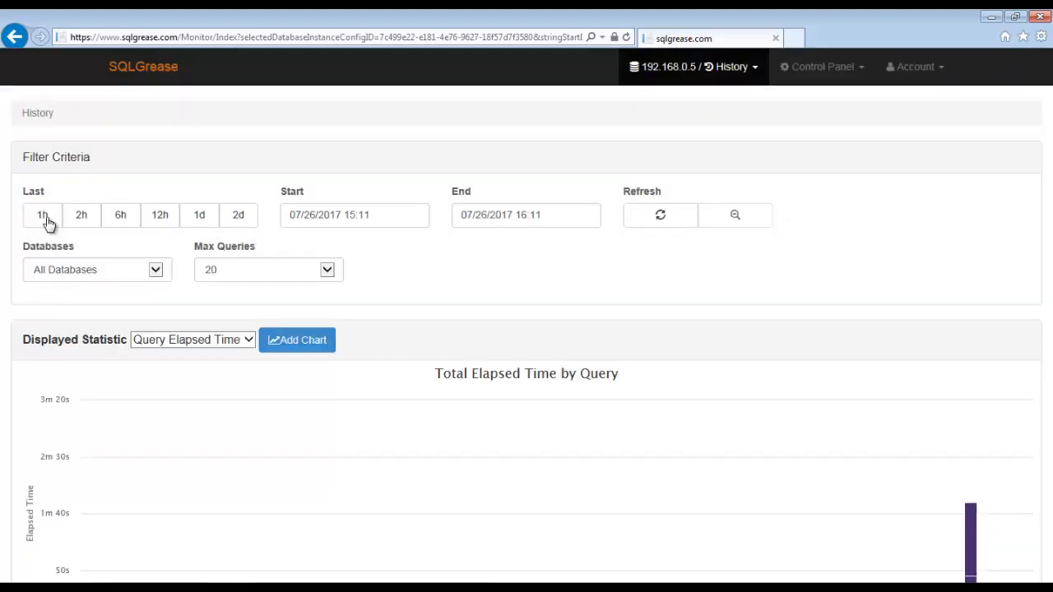
scroll(down, 3)
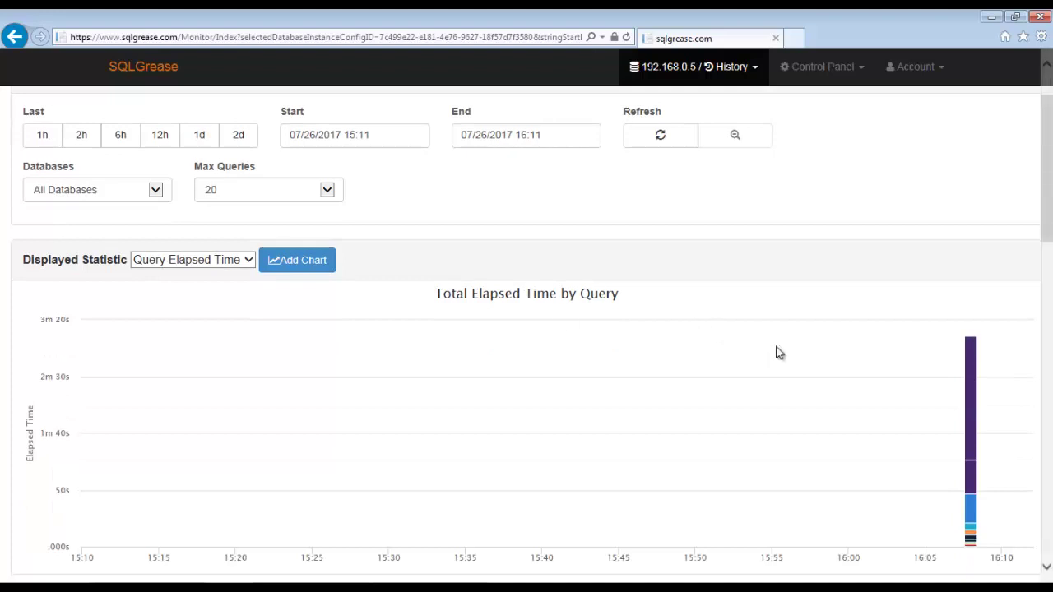
mouse_move(971, 386)
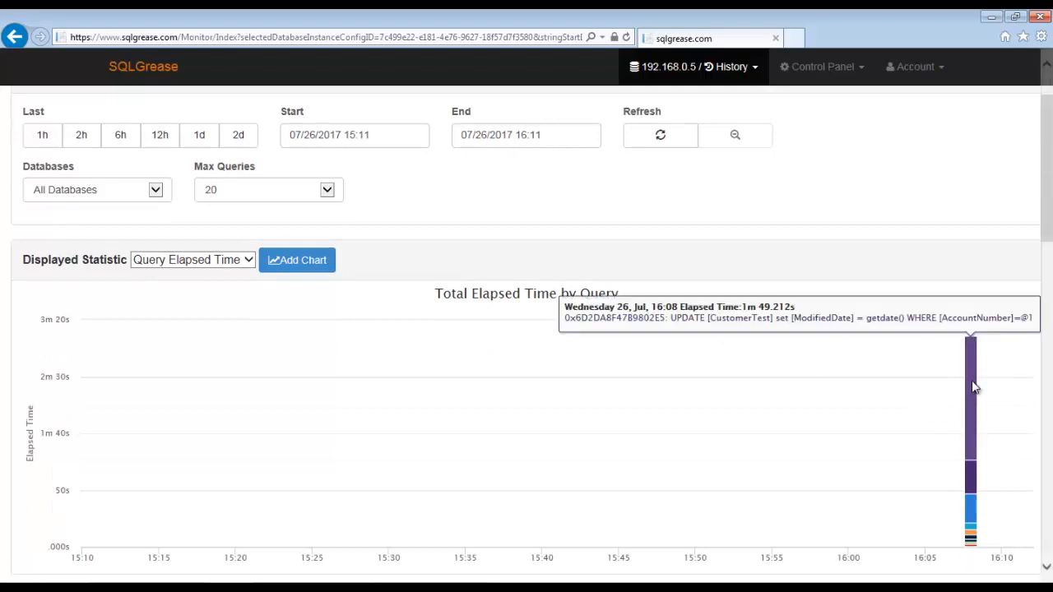
mouse_move(979, 518)
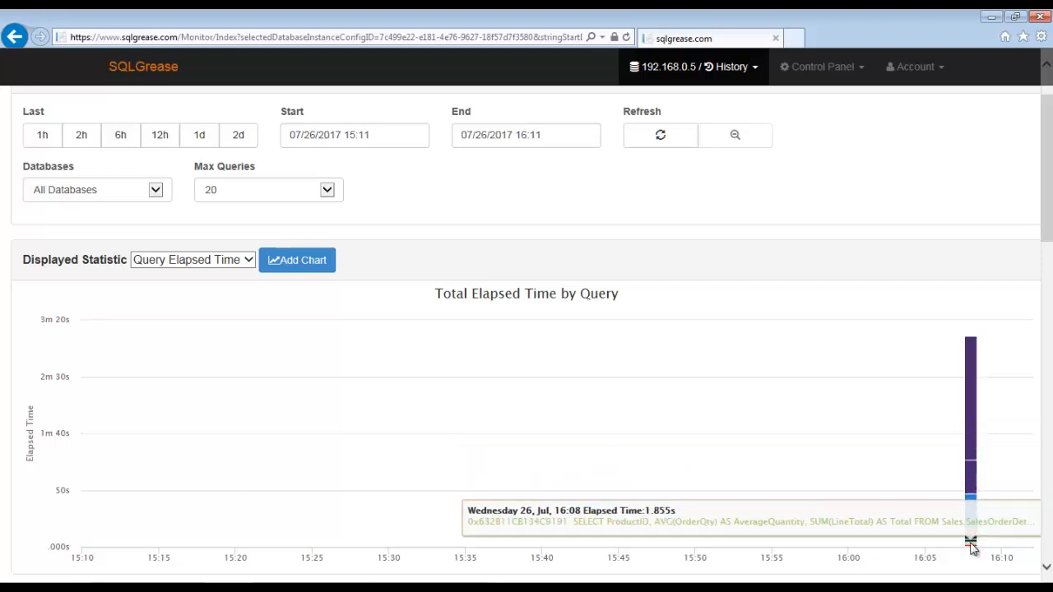
scroll(down, 3)
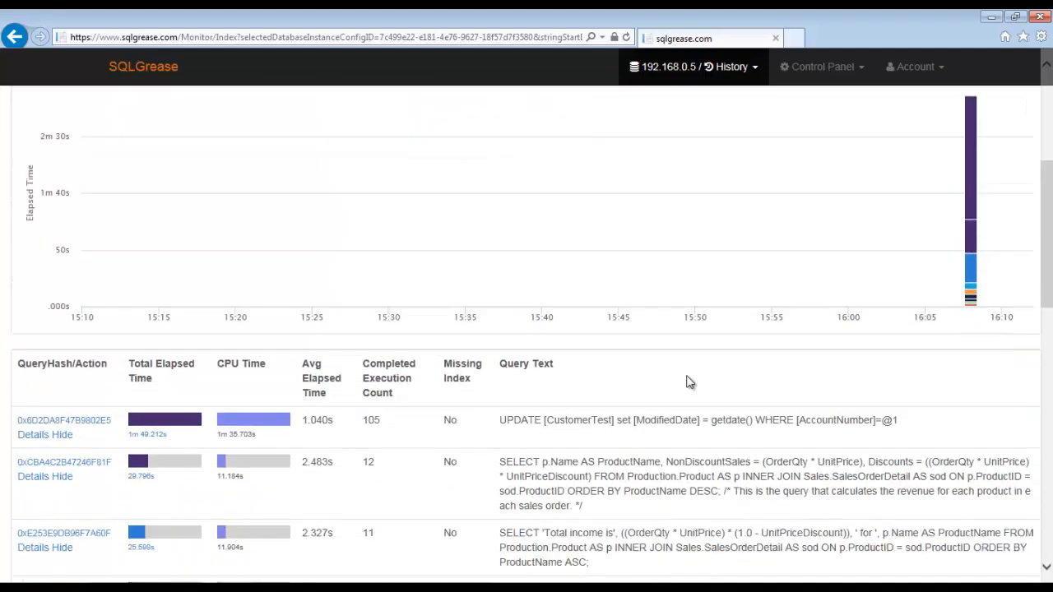
scroll(down, 3)
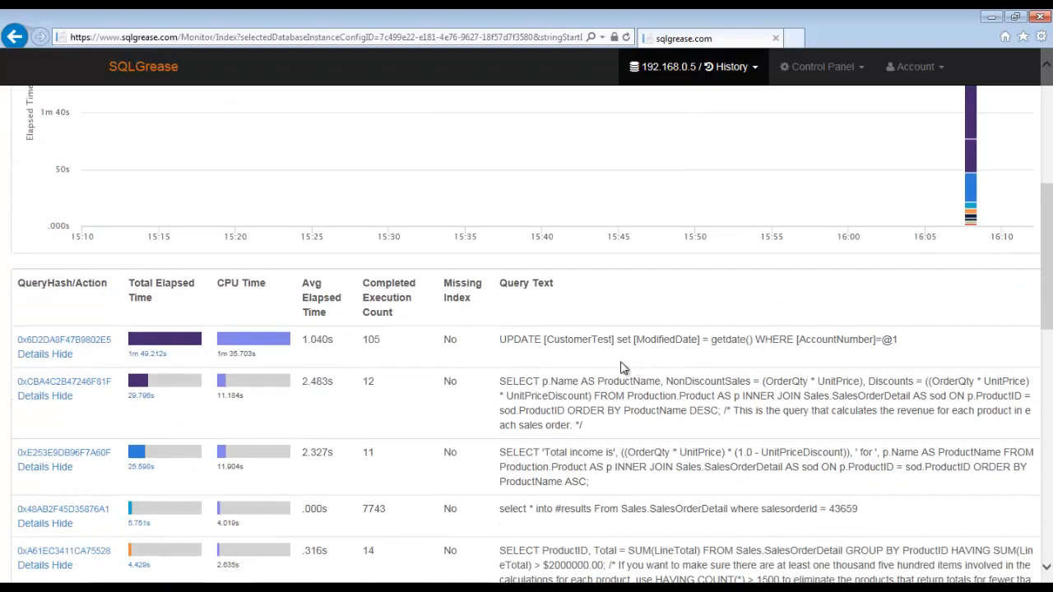